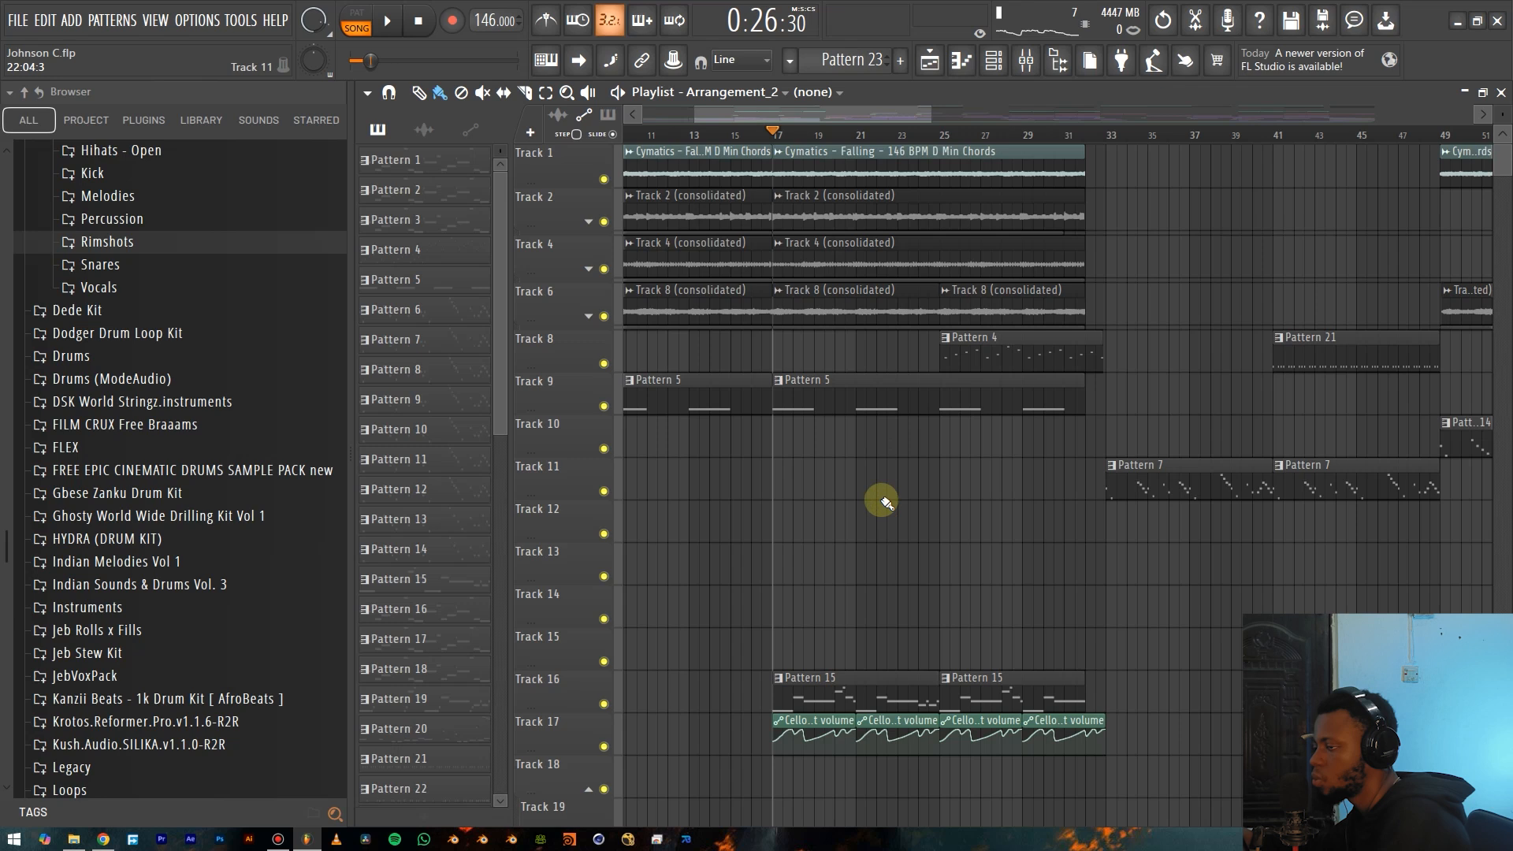
Play the arrangement from around bar 17 and scroll down through the playlist tracks.
{"action": "left_click", "coordinate": [386, 21]}
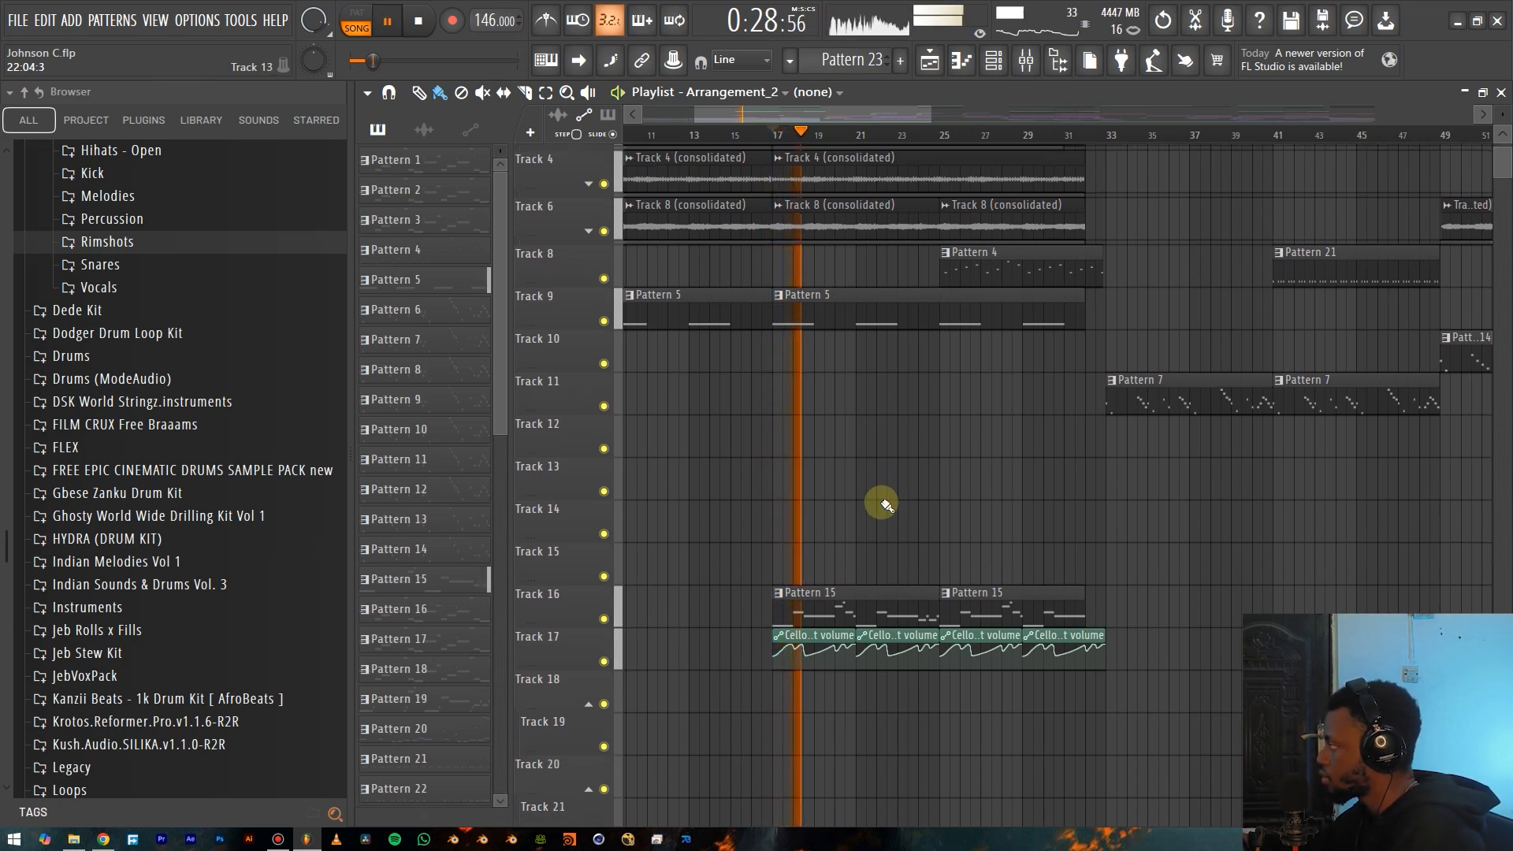
{"action": "scroll", "scroll_direction": "down", "scroll_amount": 3}
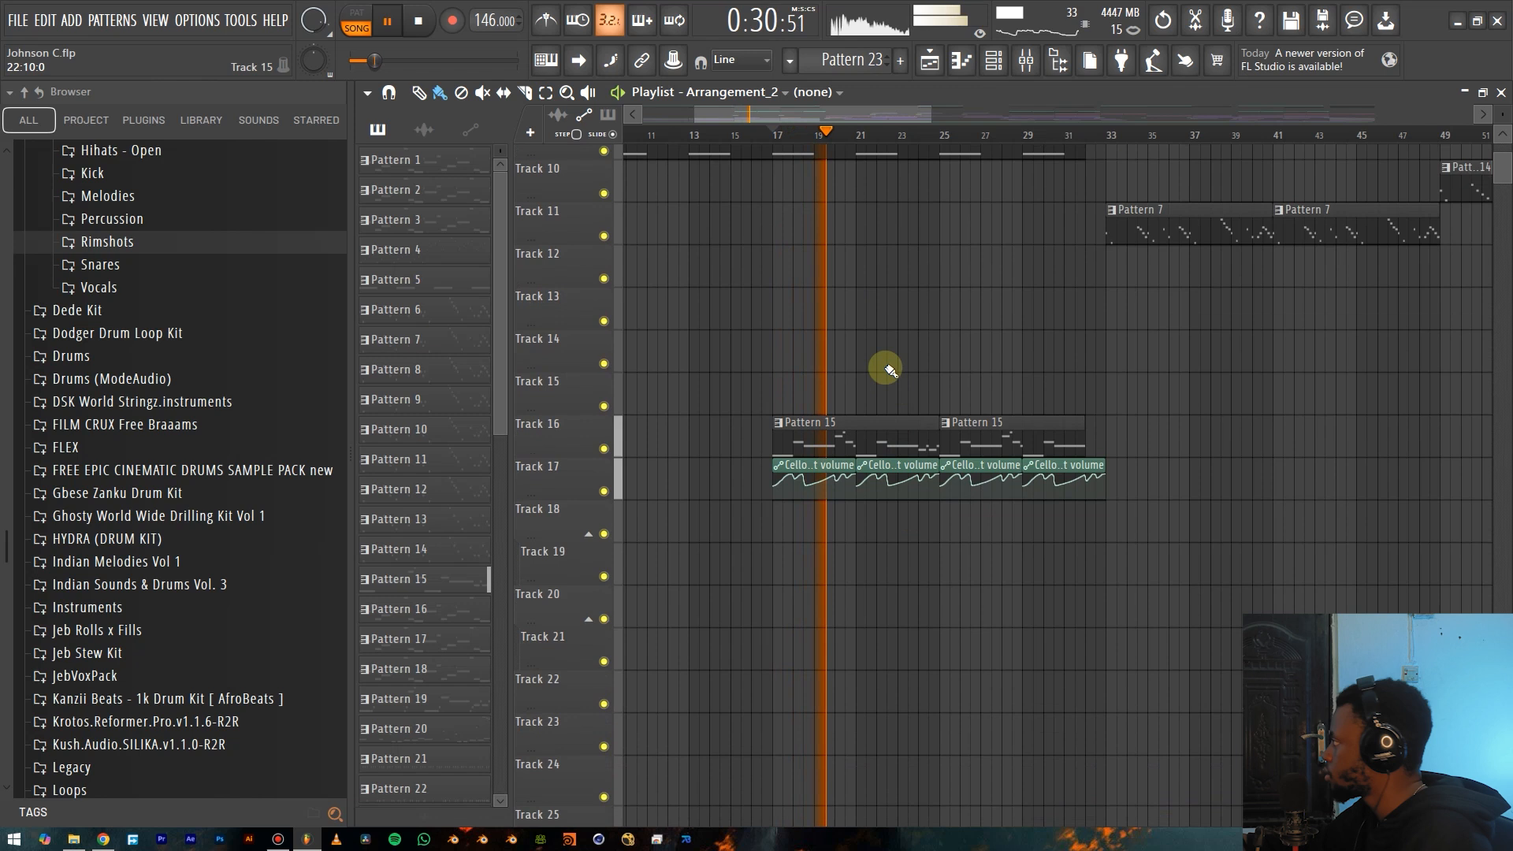